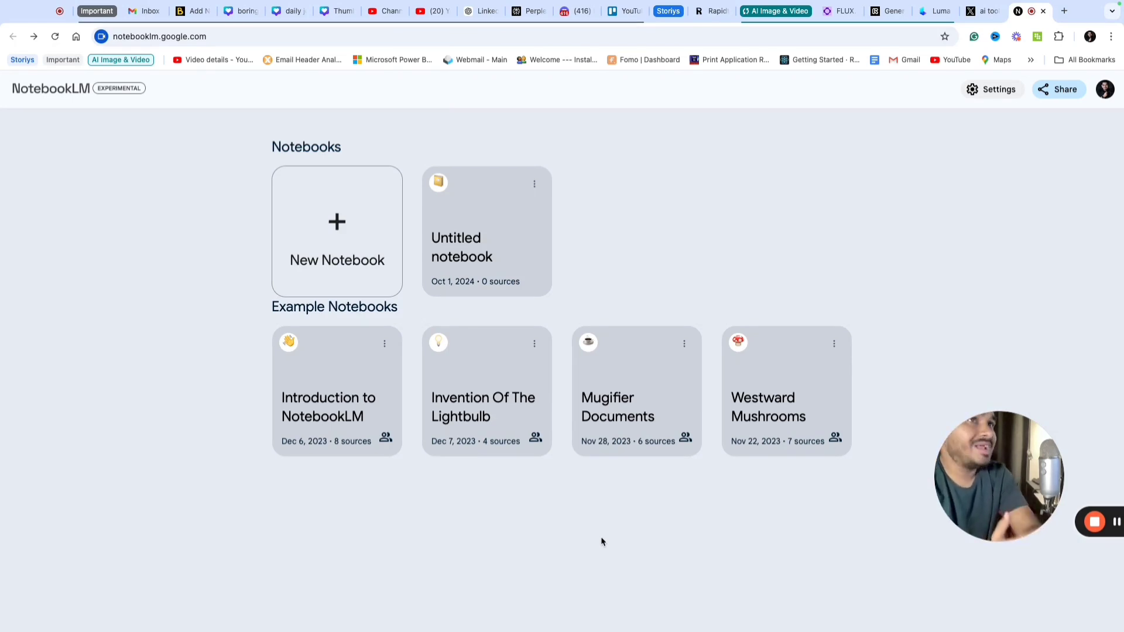
mouse_move(391, 377)
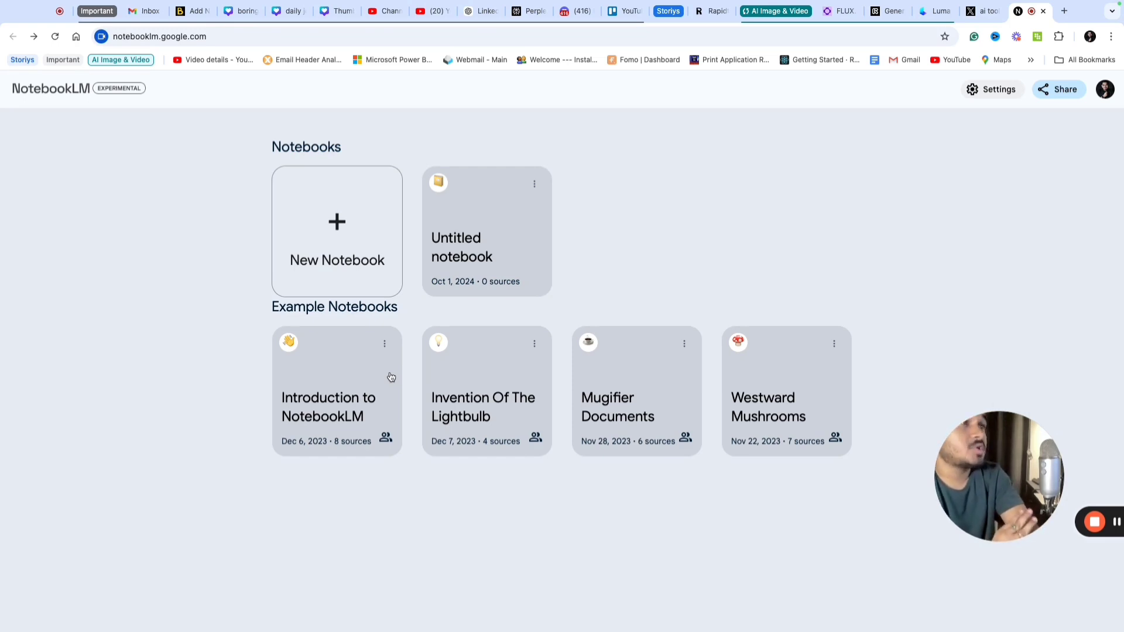
mouse_move(359, 236)
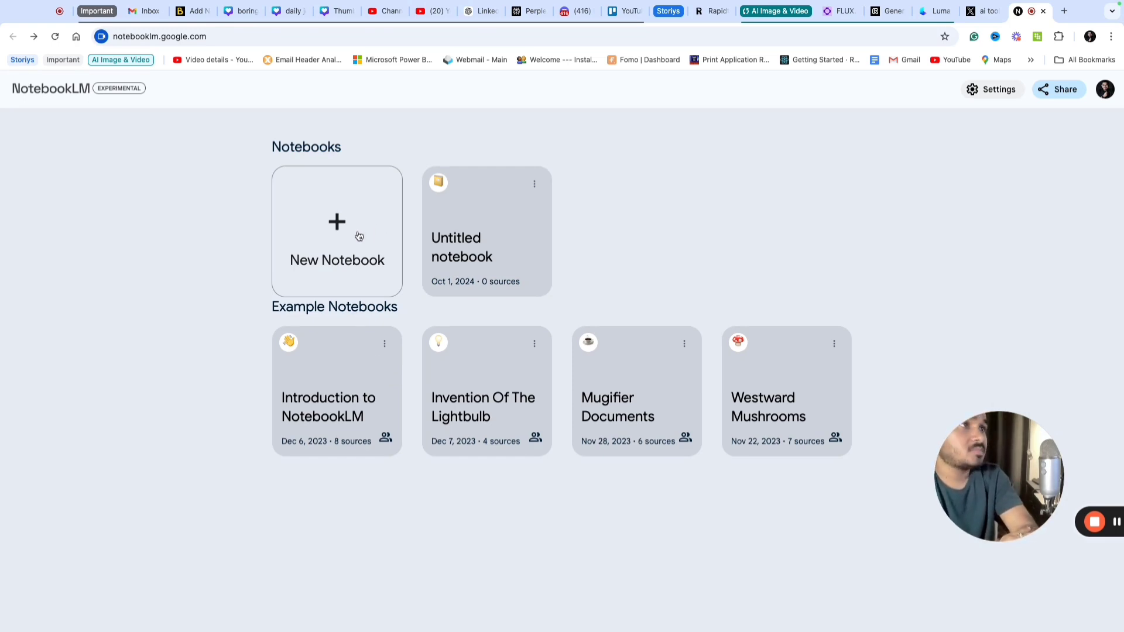
mouse_move(335, 411)
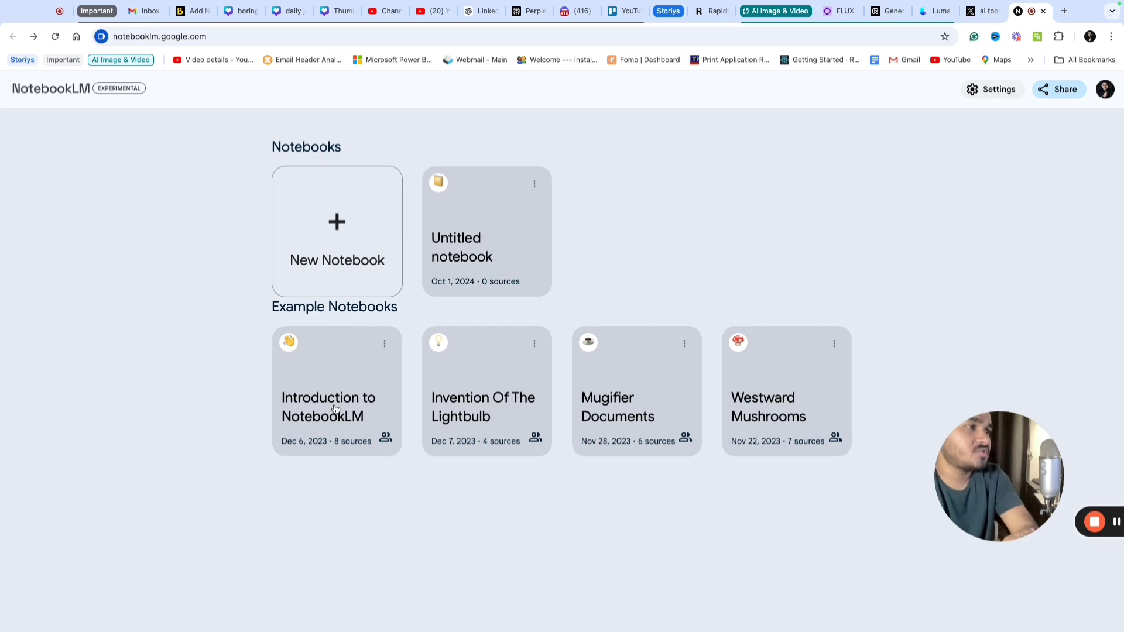
Open the 'Introduction to NotebookLM' example notebook from the home page.
click(336, 407)
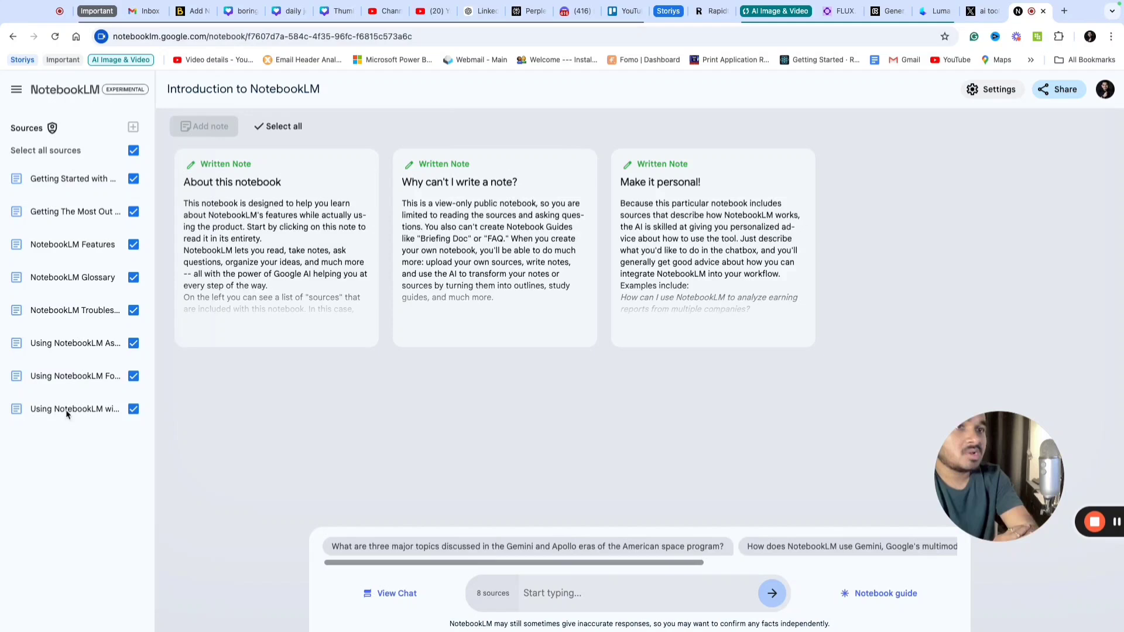
mouse_move(493, 439)
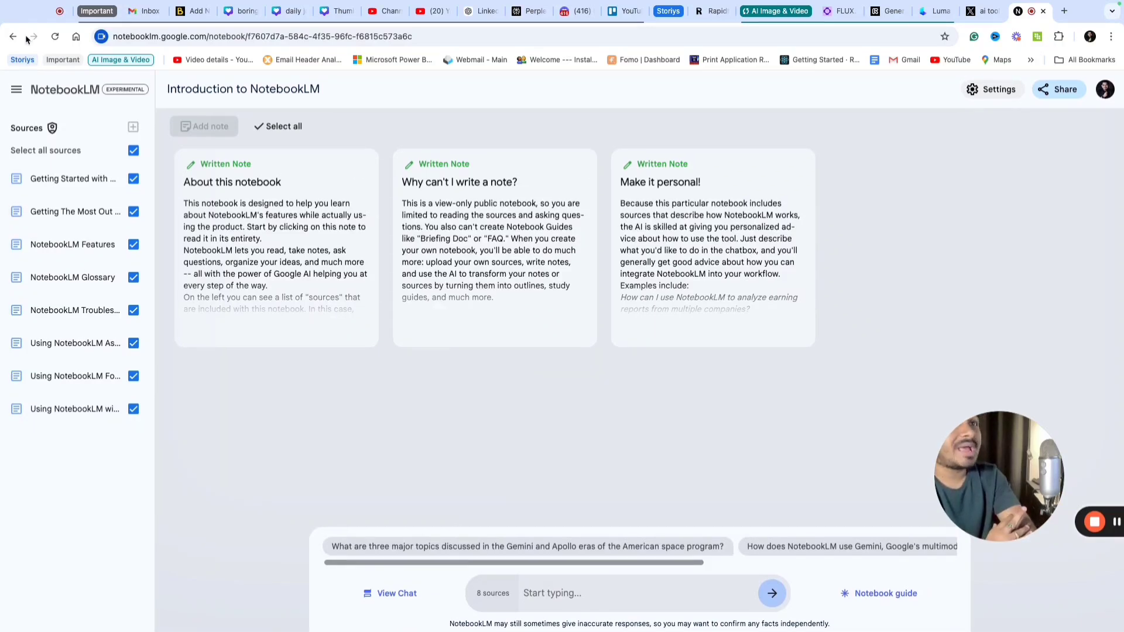
Return to the notebooks home page and create a new empty notebook.
click(12, 35)
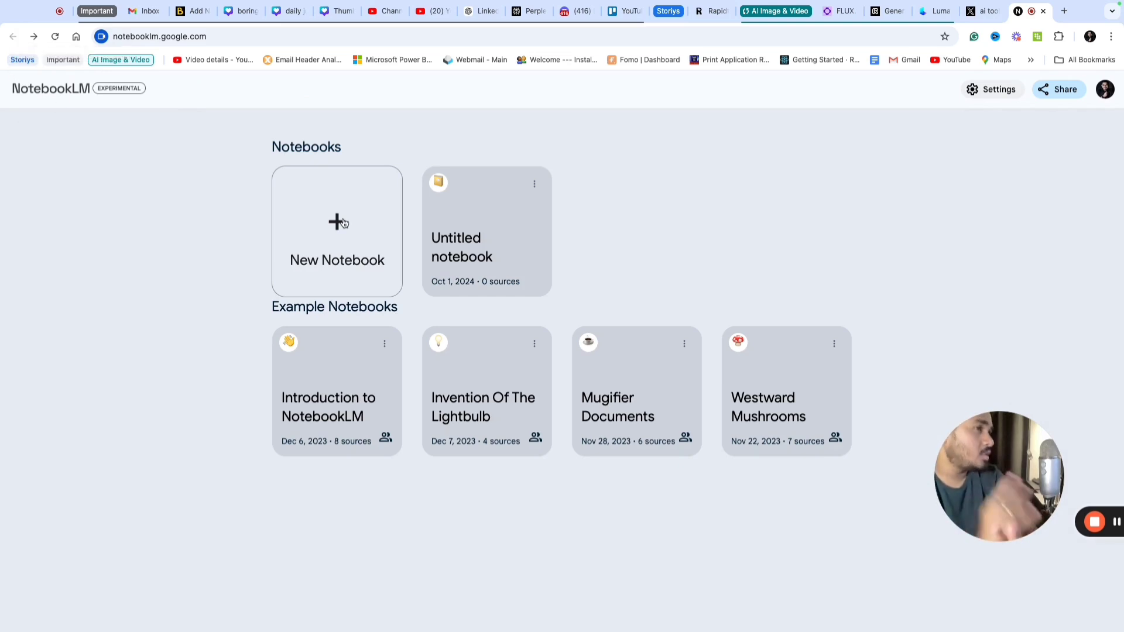
mouse_move(342, 222)
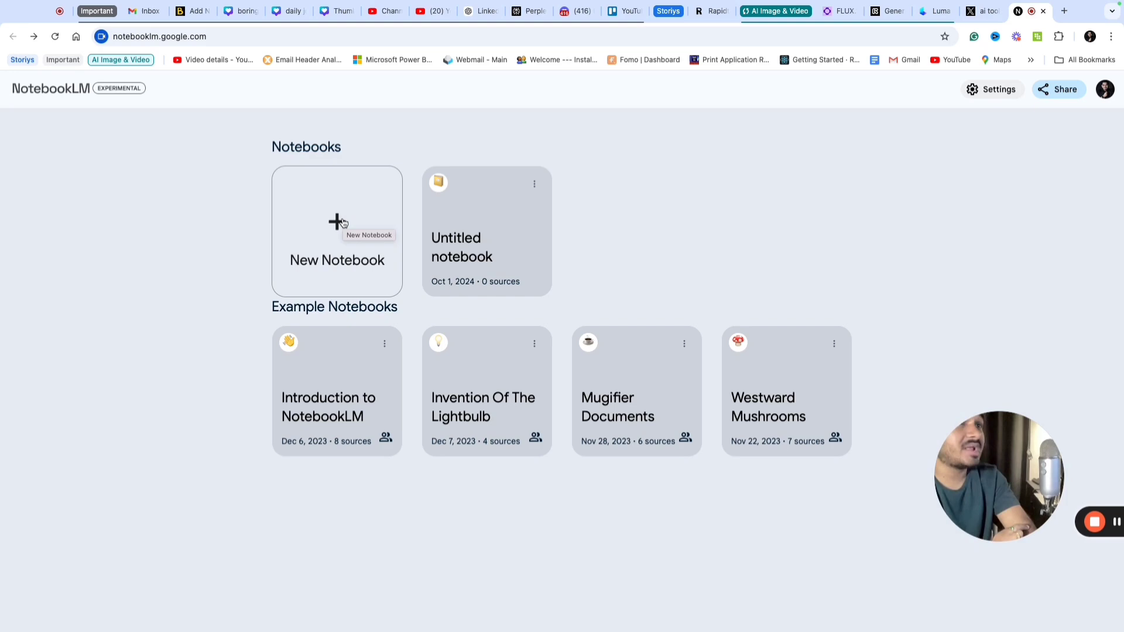
click(337, 228)
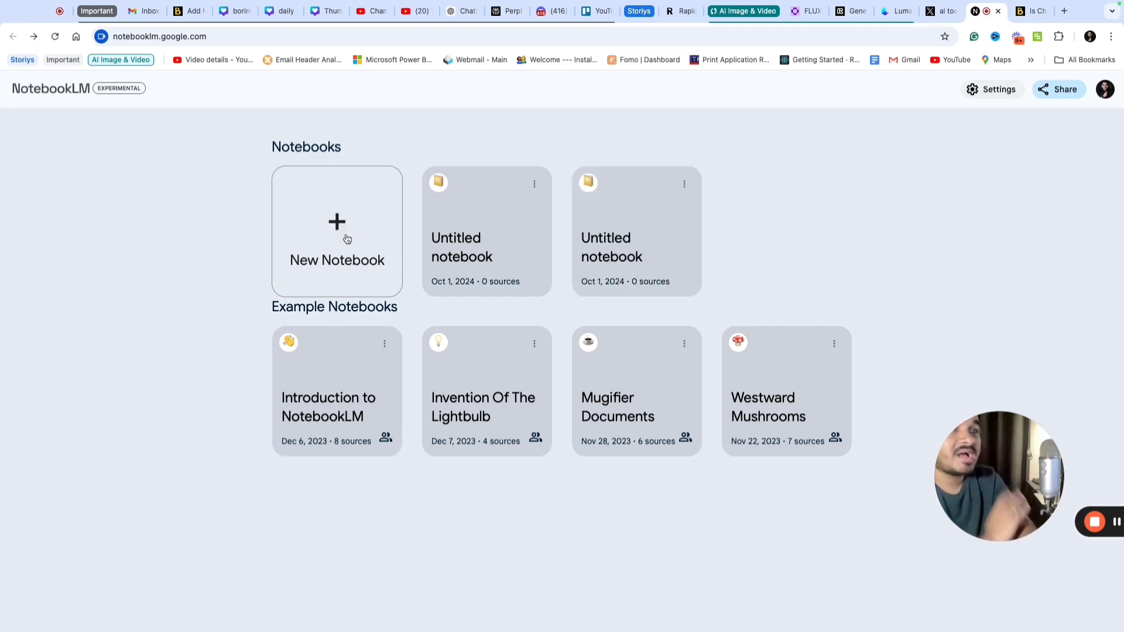
click(336, 231)
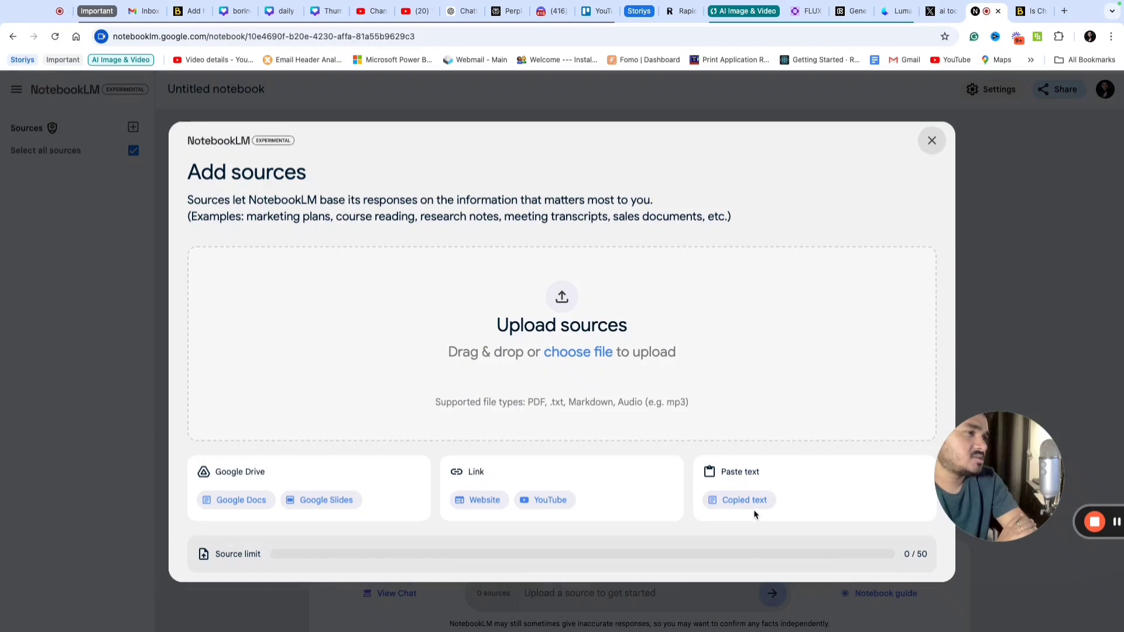
mouse_move(241, 491)
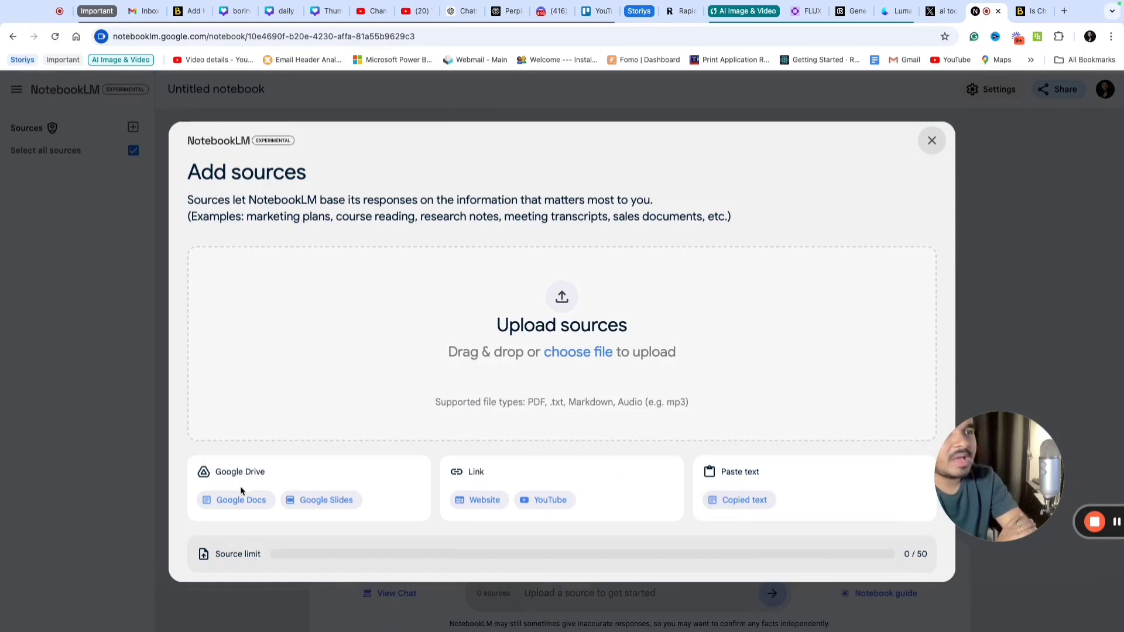
mouse_move(324, 505)
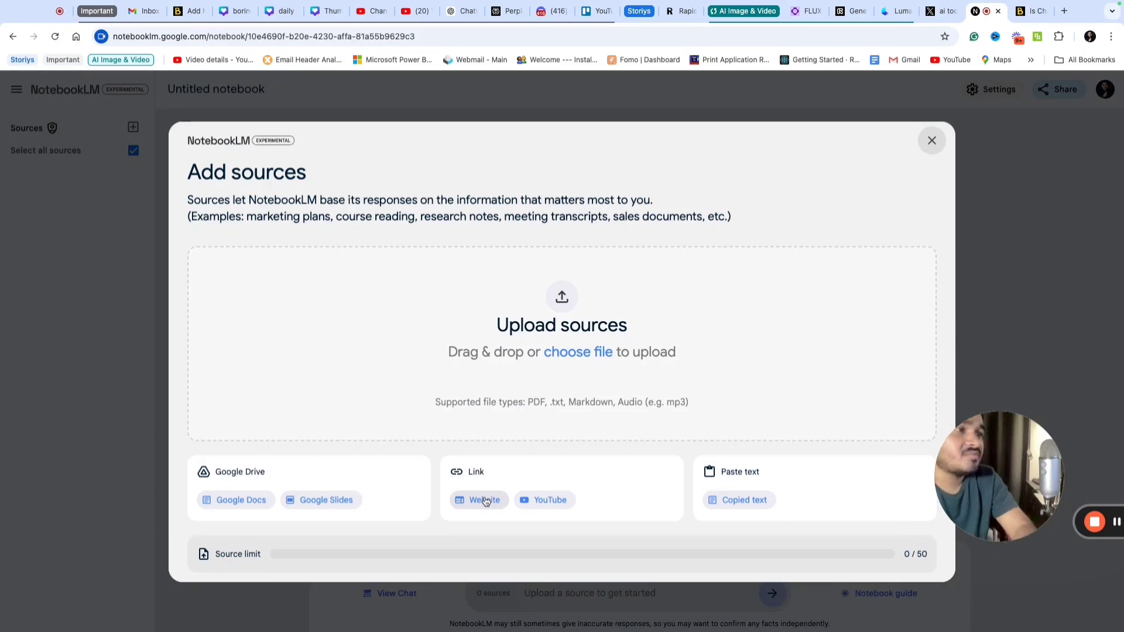
mouse_move(759, 497)
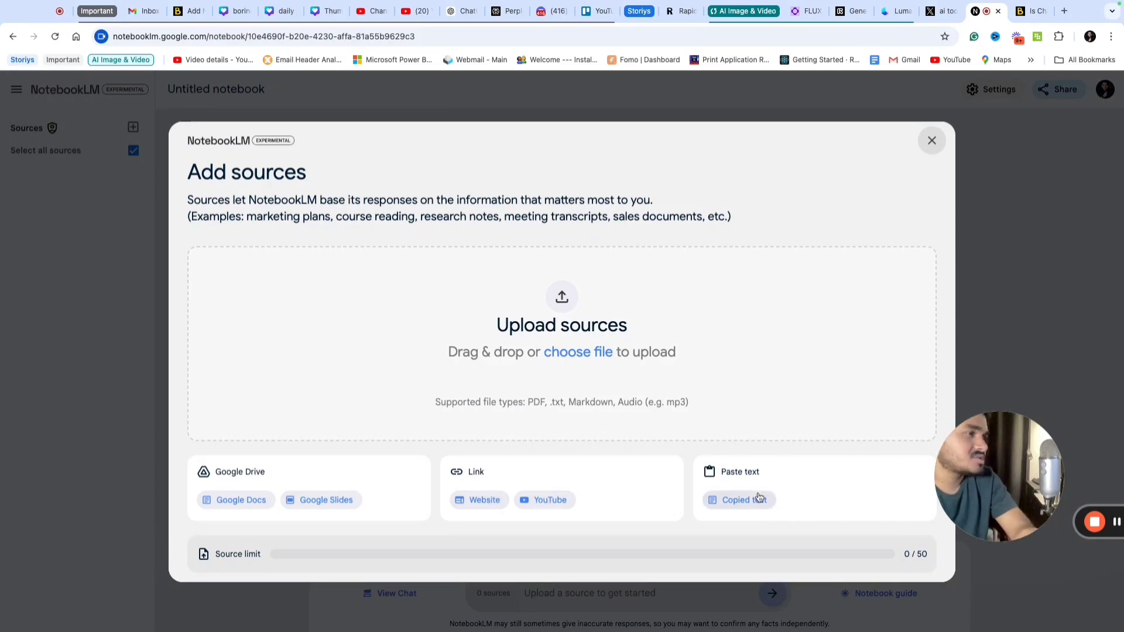
Choose the Copied text source option so the paste-text box is ready for input.
click(739, 500)
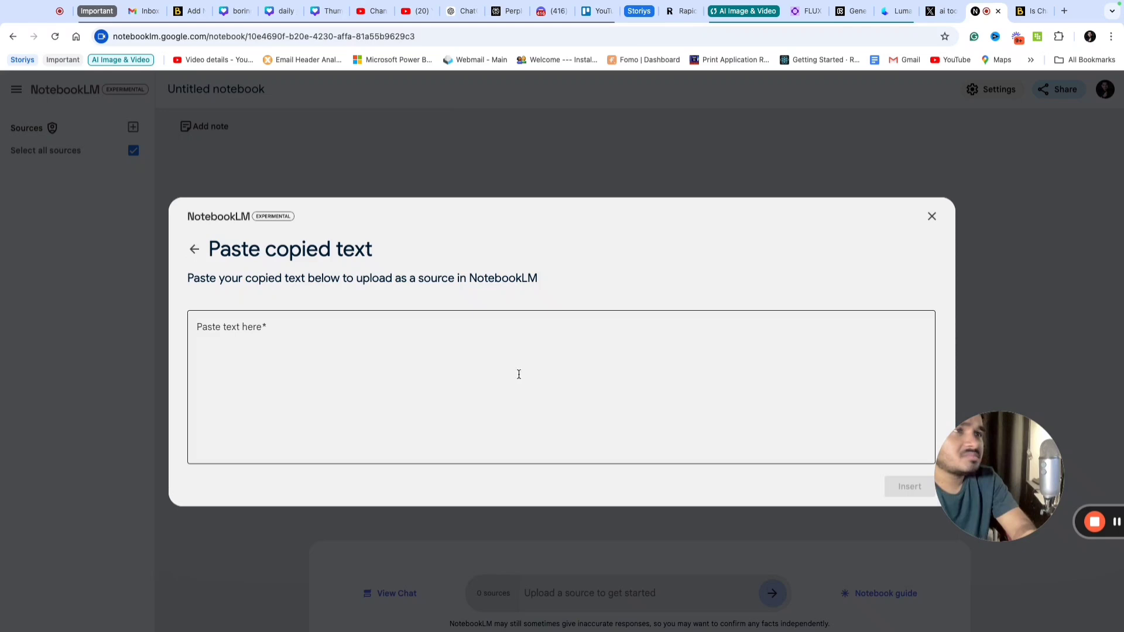
click(457, 11)
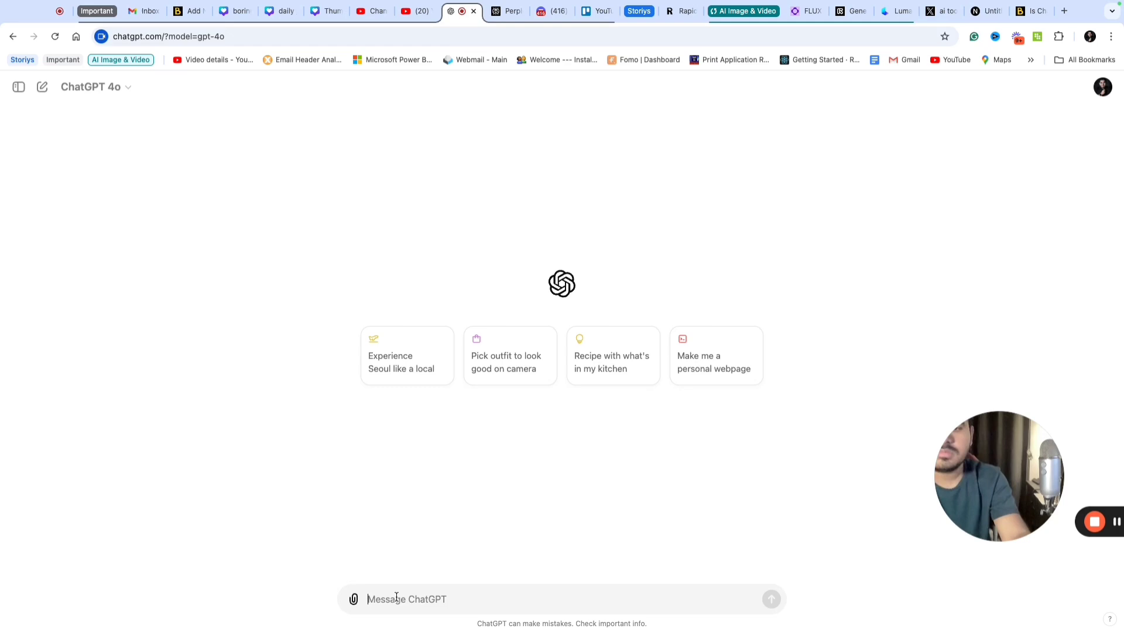
Ask ChatGPT what role networking plays in early career success.
text(WHat is th)
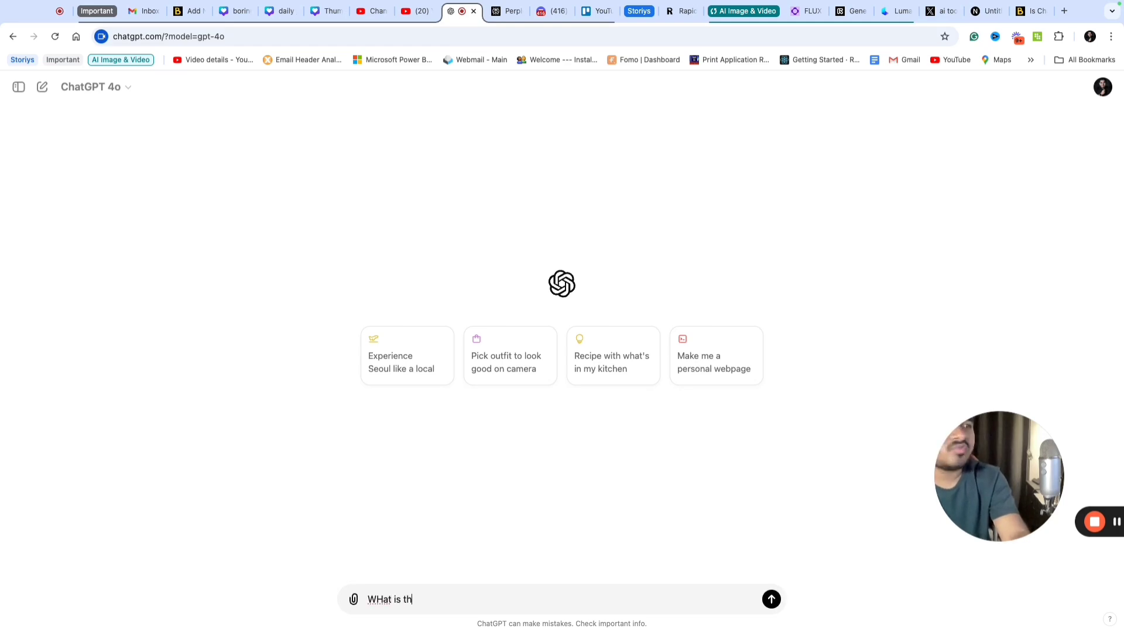
key(Backspace)
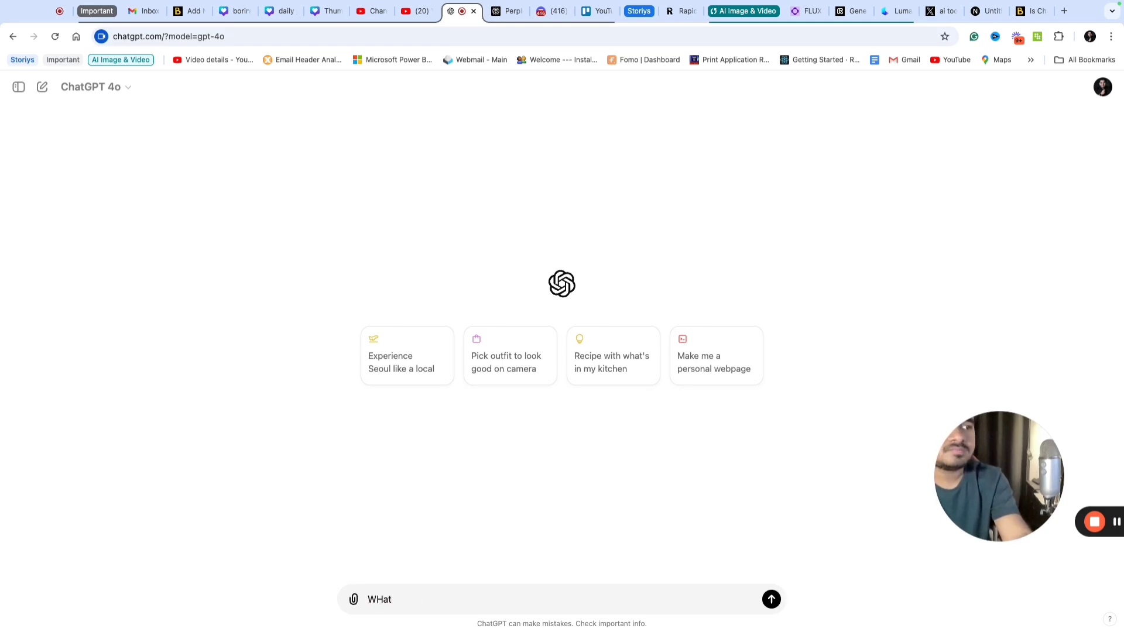
text(What is the role of)
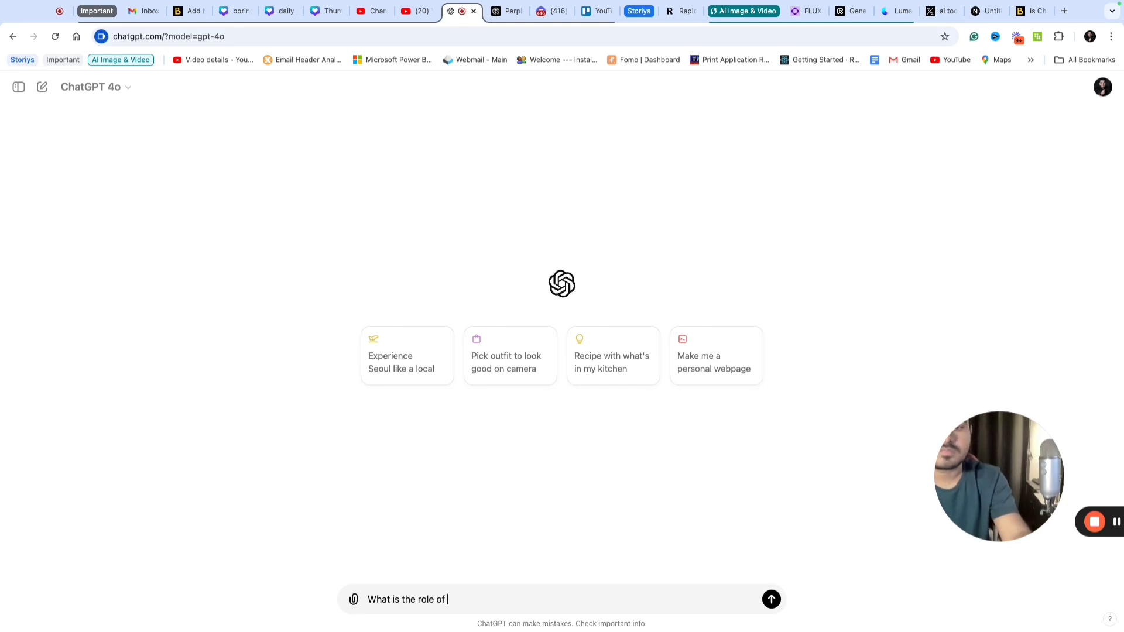
text(networking to achieve early success in car)
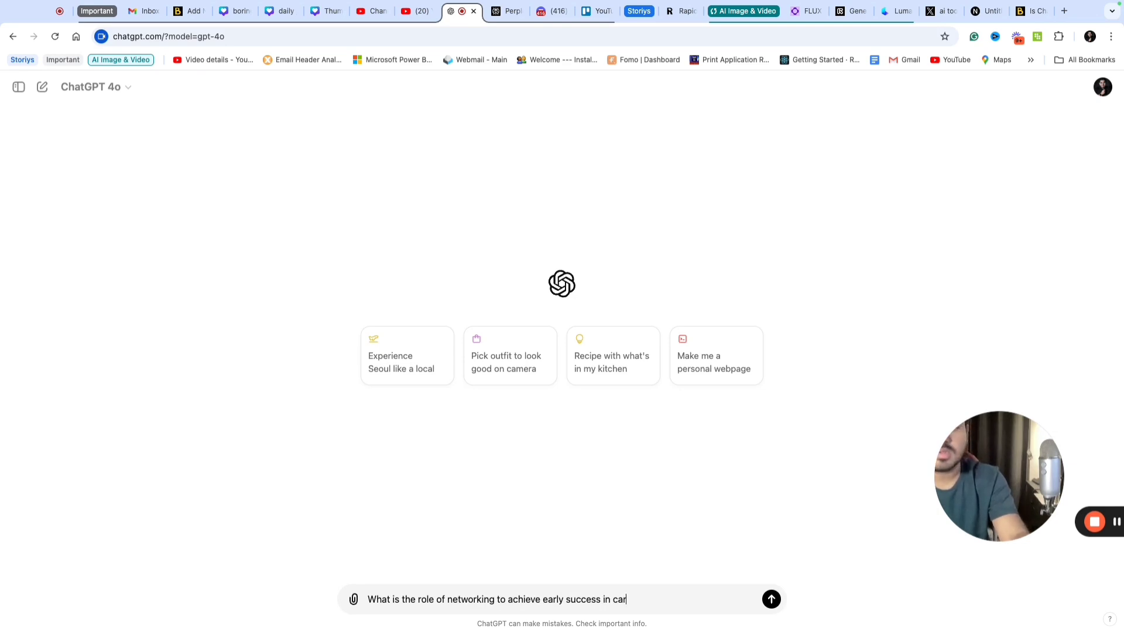
click(771, 600)
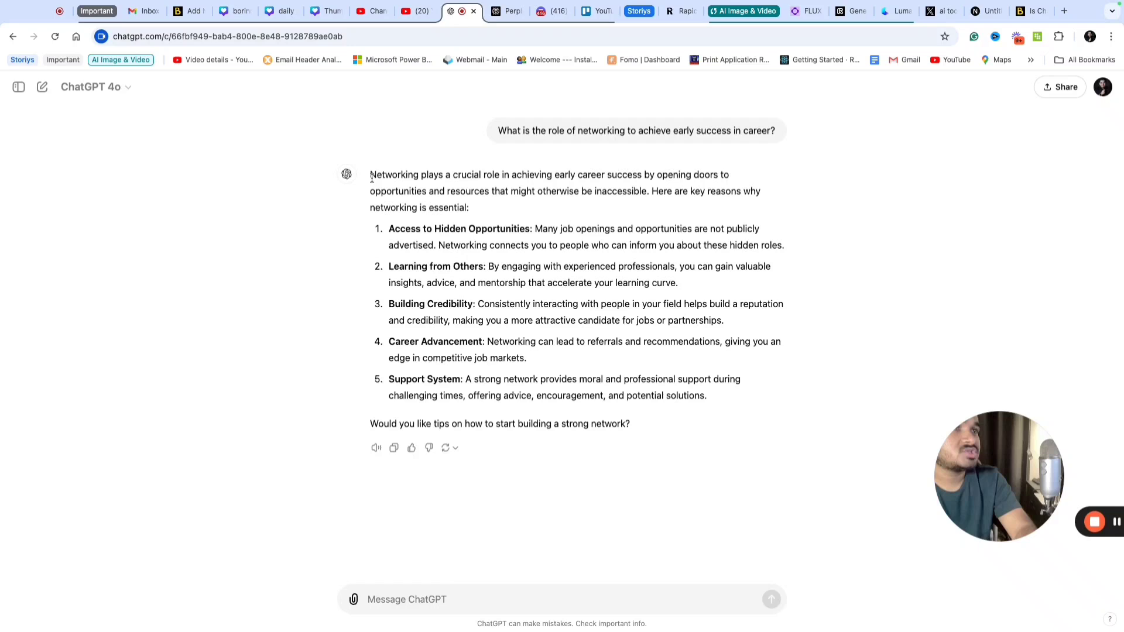
Copy ChatGPT's networking answer and insert it as the notebook's Pasted Text source.
drag(370, 175, 706, 395)
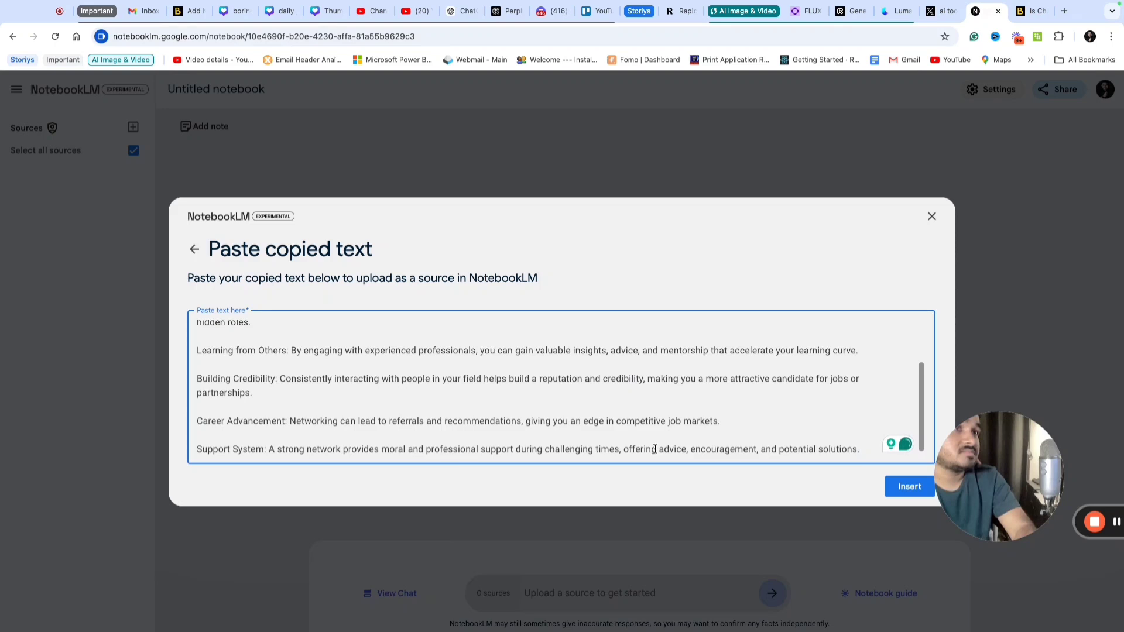
click(909, 486)
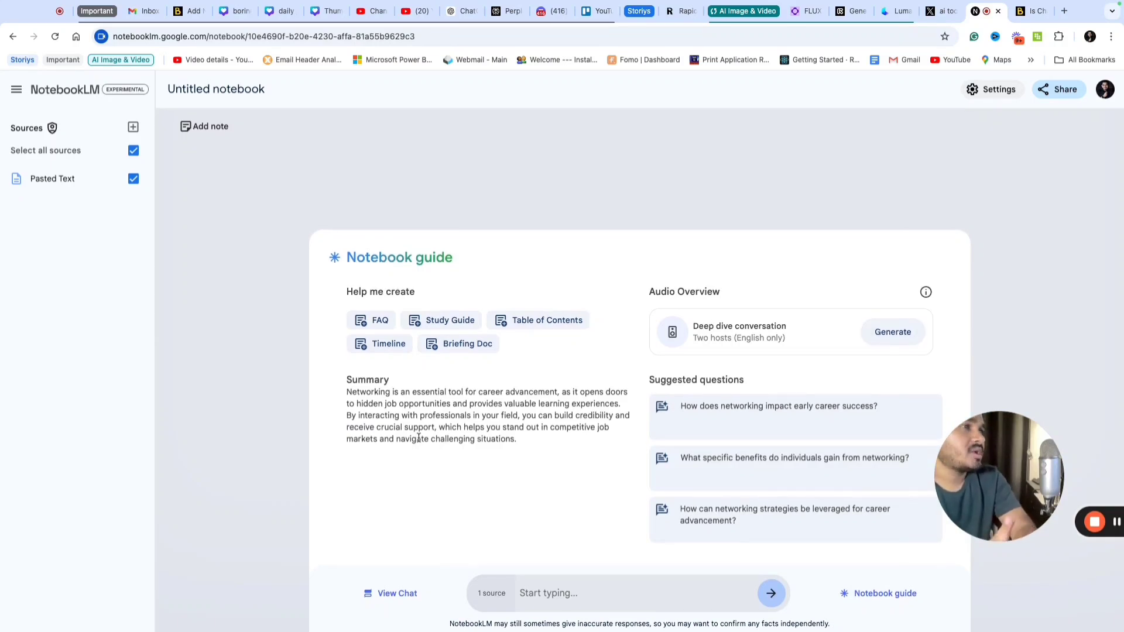
mouse_move(229, 318)
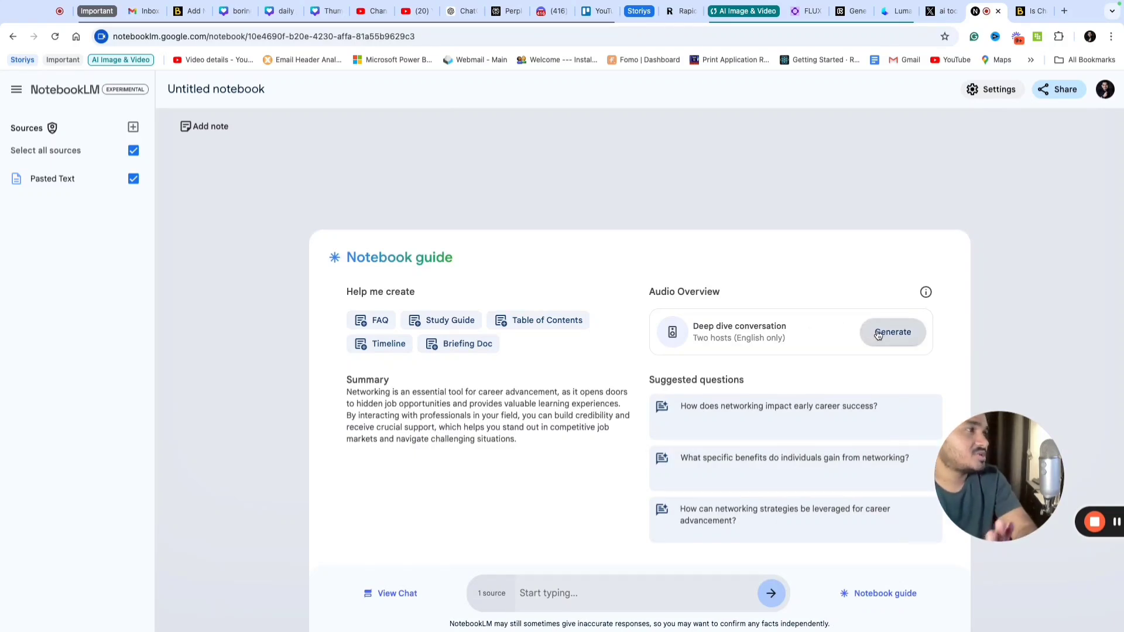
Generate the Deep dive two-host Audio Overview for the networking notebook.
click(892, 333)
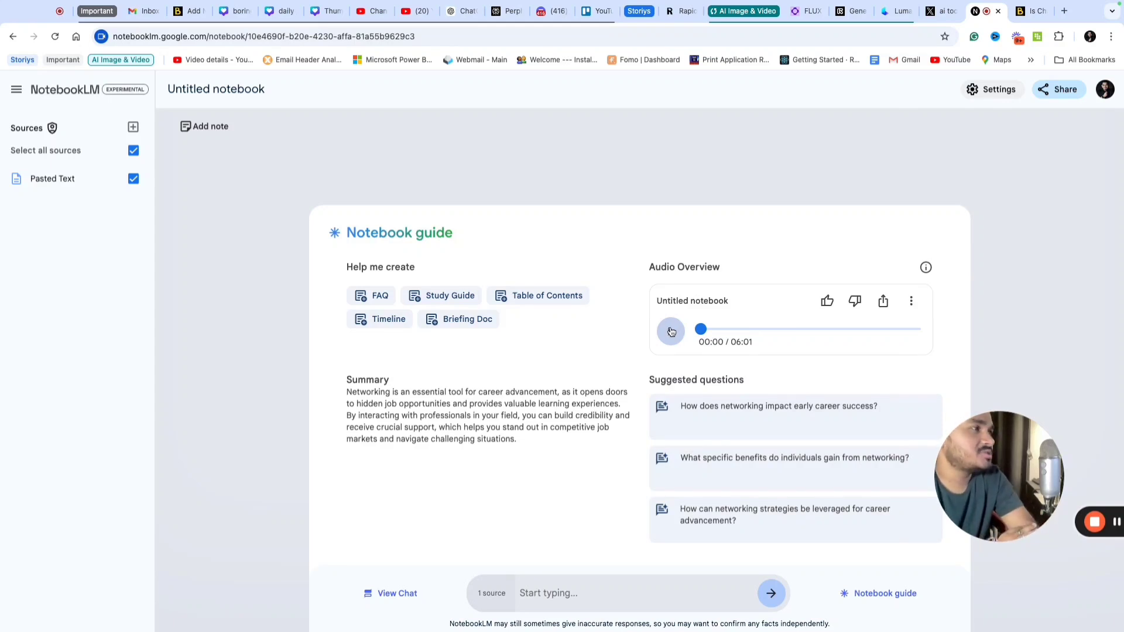
Play the Audio Overview and listen through its first minute to 01:01 of 06:01.
click(670, 331)
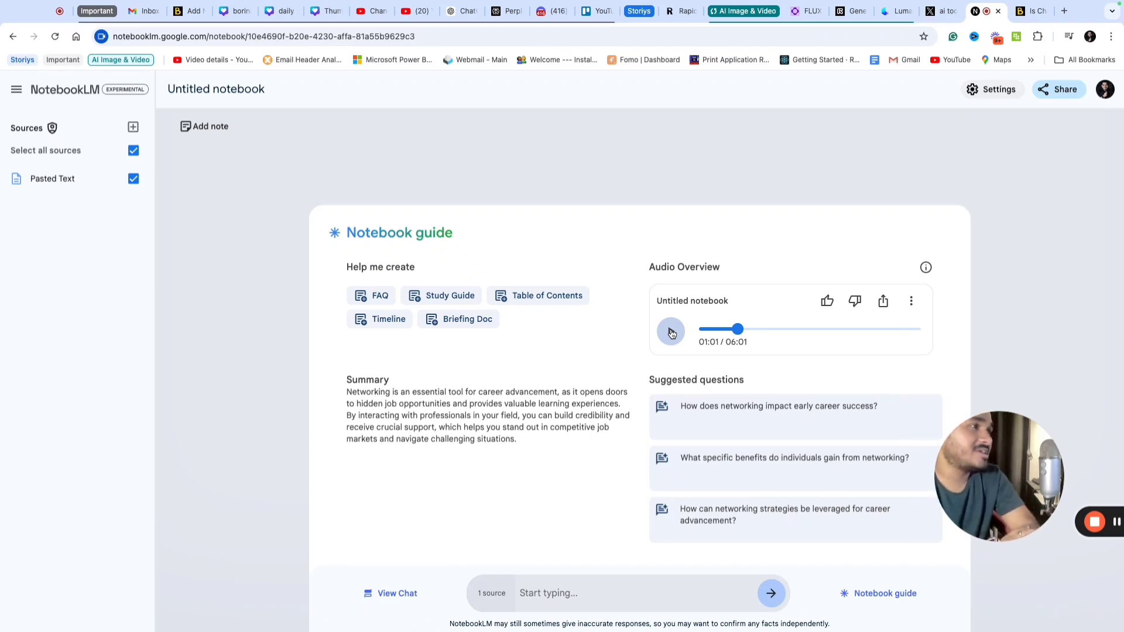
Pause the Audio Overview at 01:01 of 06:01.
click(669, 330)
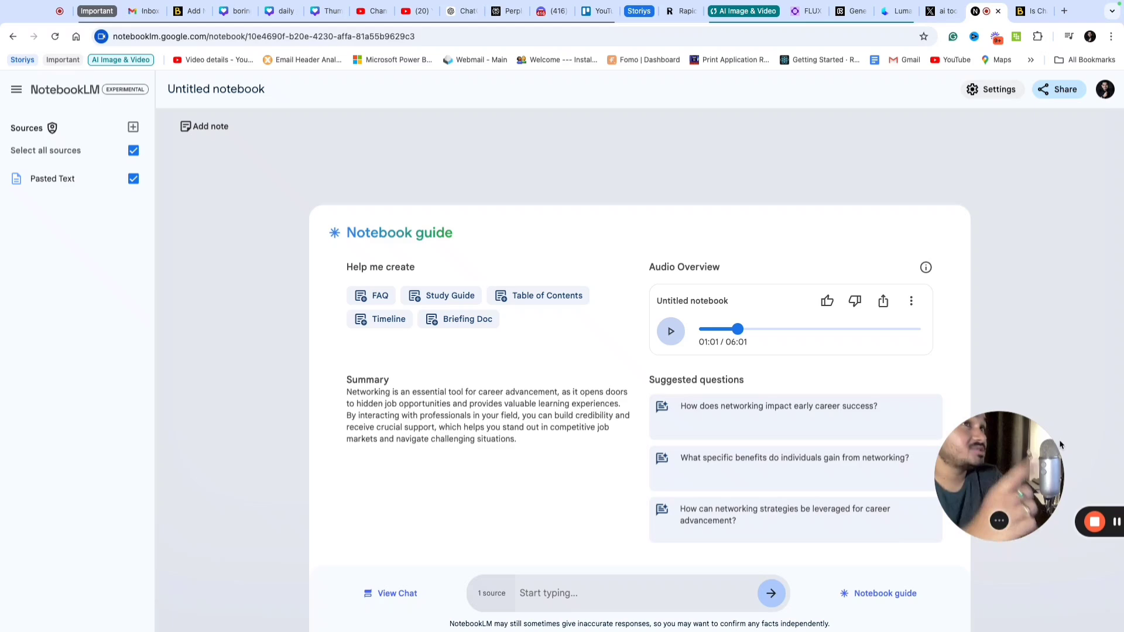
mouse_move(1095, 522)
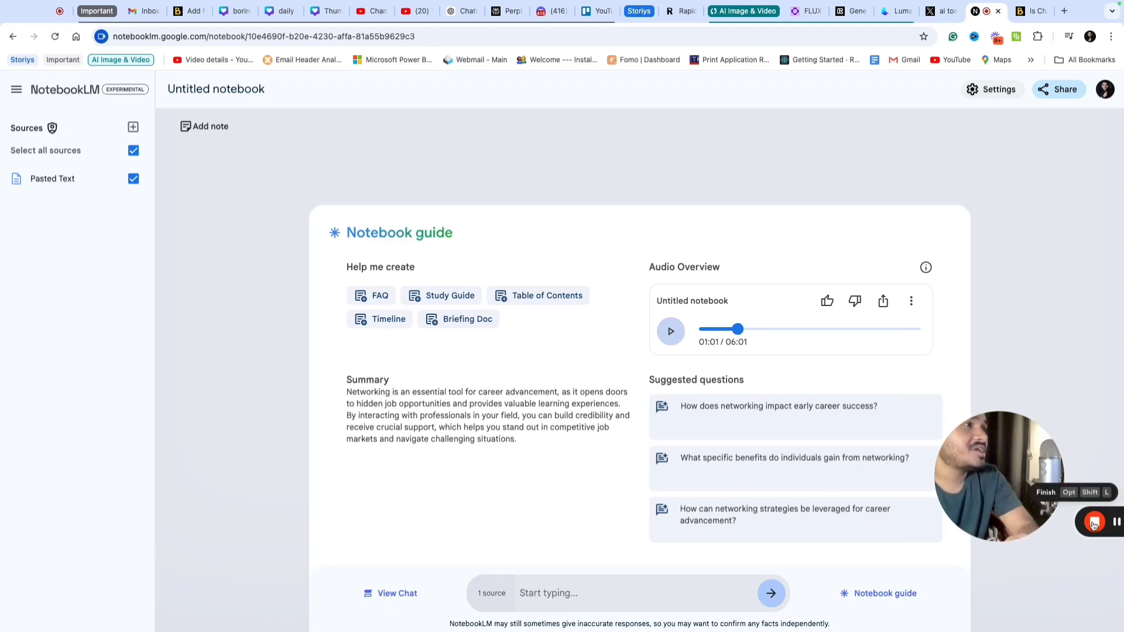